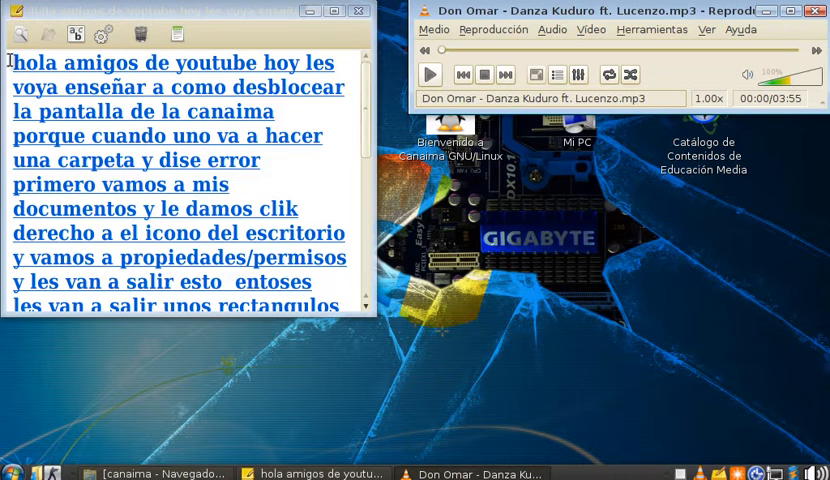
# Open the Escritorio folder's Propiedades and show its Permisos tab.
pyautogui.click(427, 72)
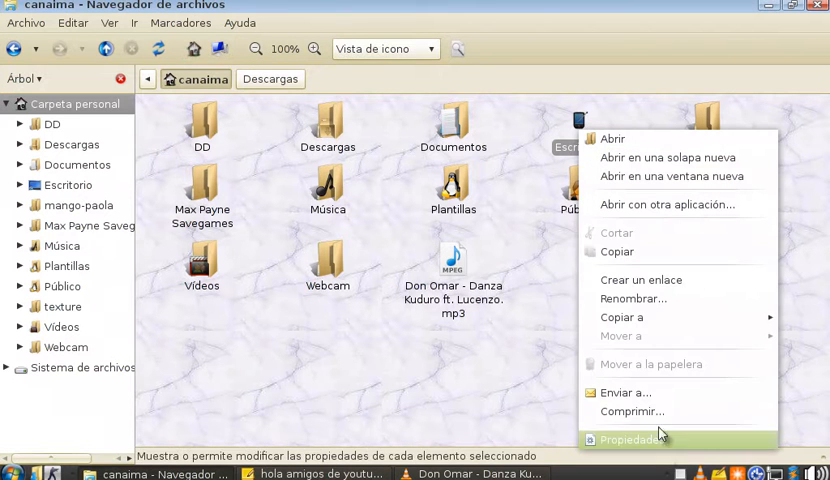
pyautogui.click(642, 437)
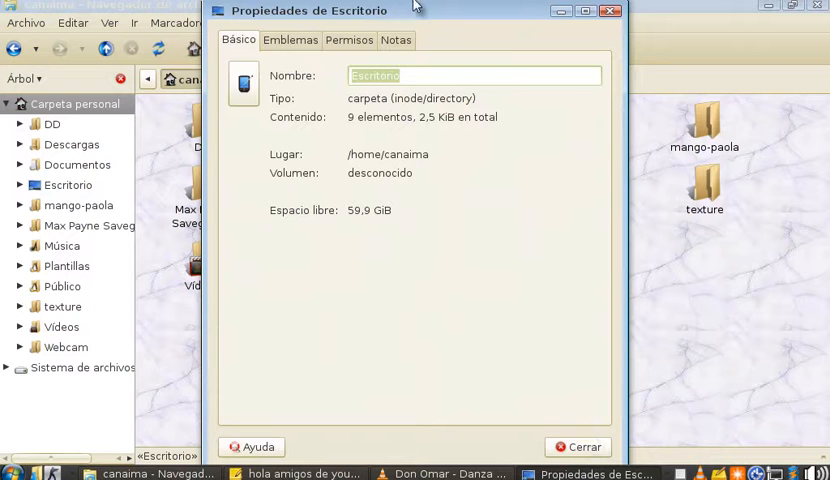
pyautogui.click(349, 40)
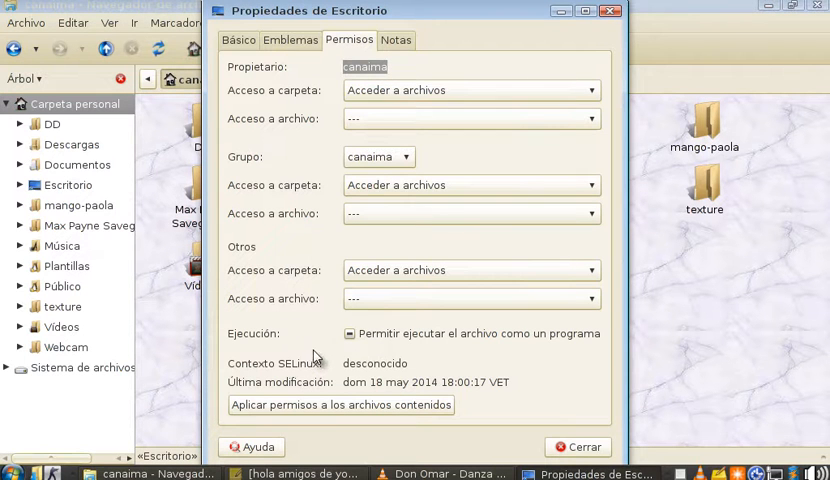
# Read the Tomboy tutorial note, then open the owner's Acceso a carpeta choices.
pyautogui.click(349, 333)
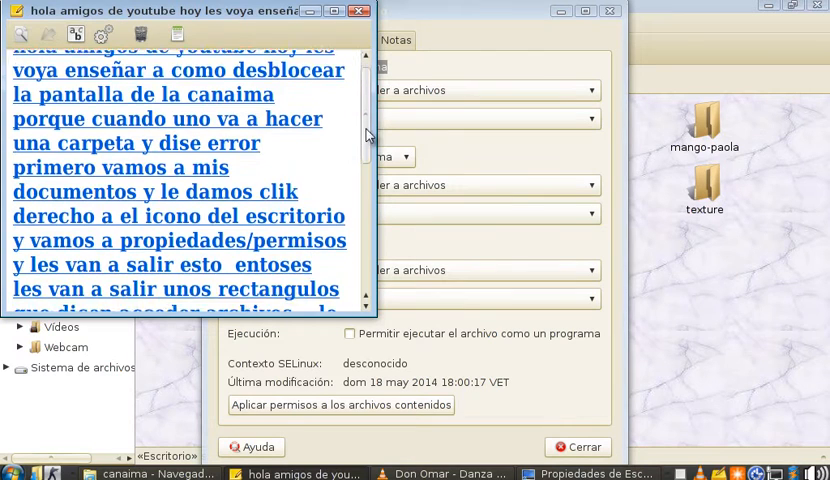
pyautogui.scroll(-3)
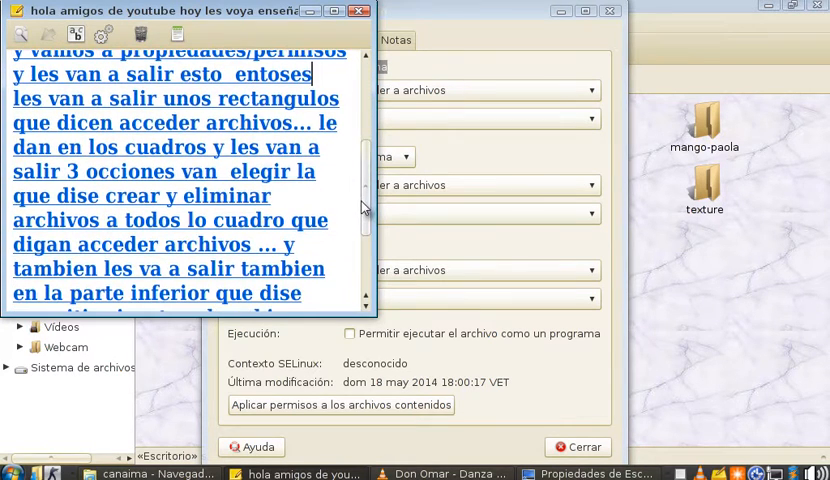
pyautogui.moveTo(15, 98); pyautogui.dragTo(235, 98)
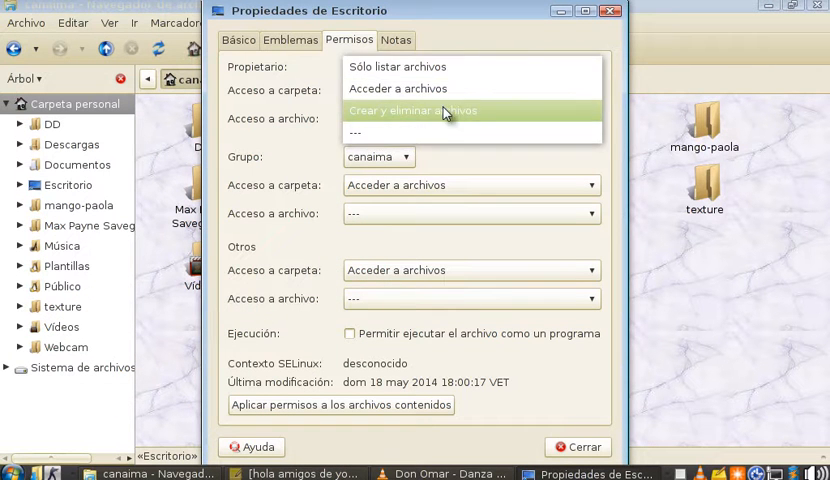
# Set owner, group and others to Crear y eliminar archivos and toggle Permitir ejecutar.
pyautogui.click(412, 110)
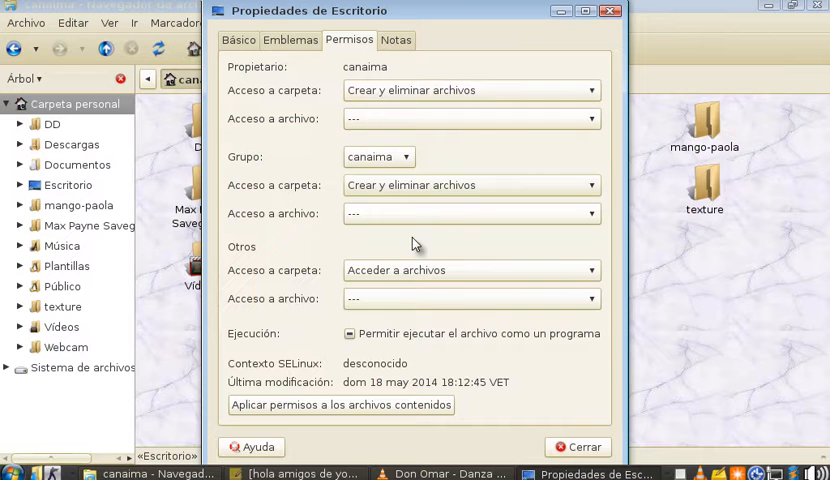
pyautogui.click(470, 270)
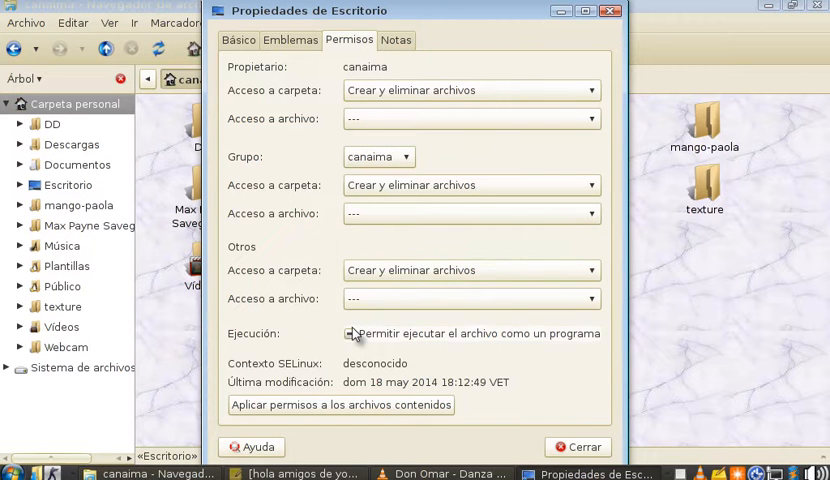
pyautogui.click(350, 333)
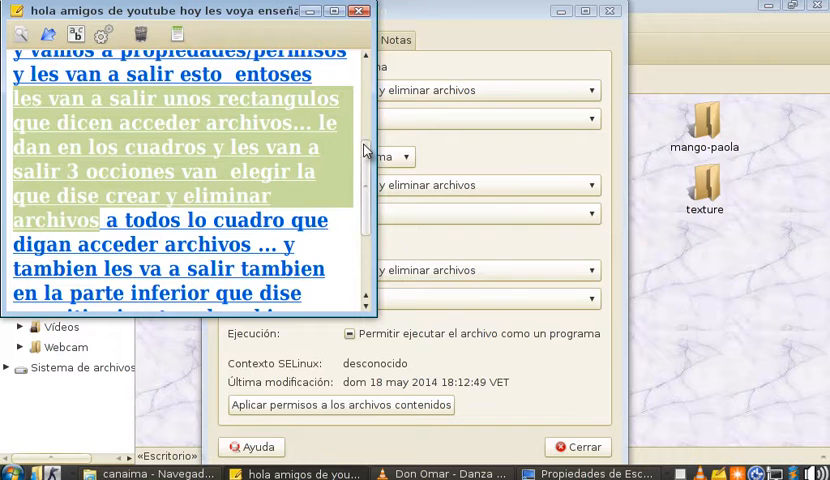
pyautogui.scroll(-3)
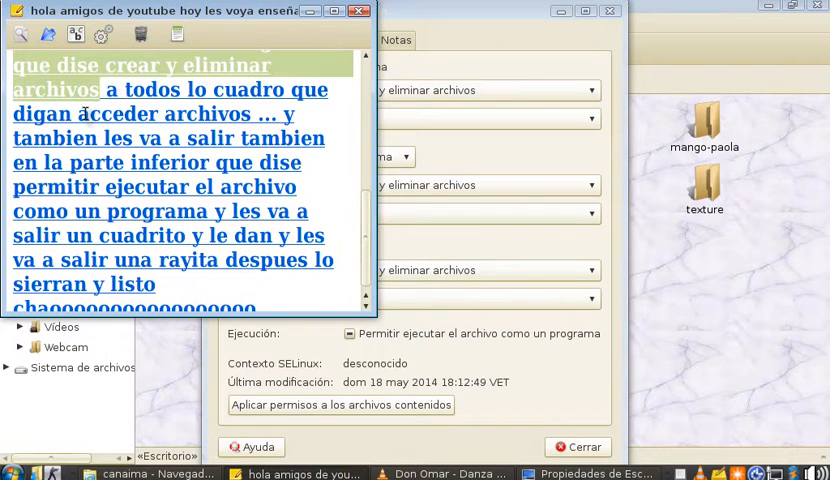